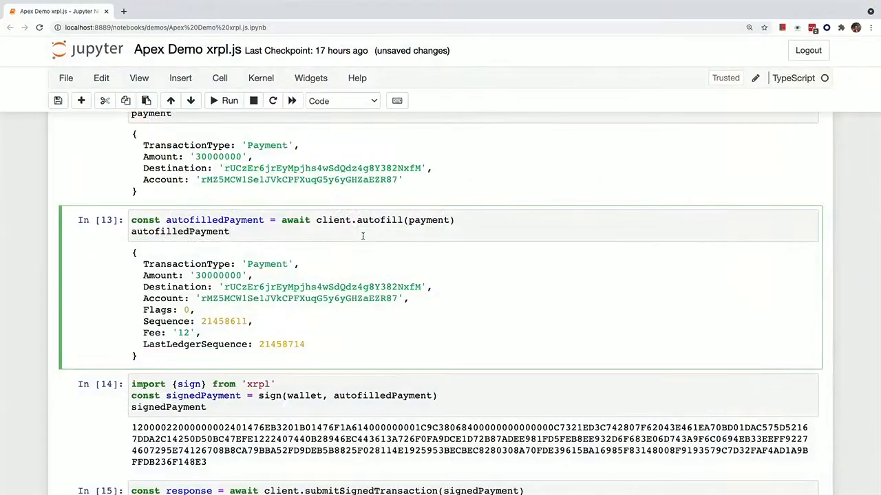
Step: Rewrite the submit cell as client.submitTransaction(wallet, payment)
scroll(down, 3)
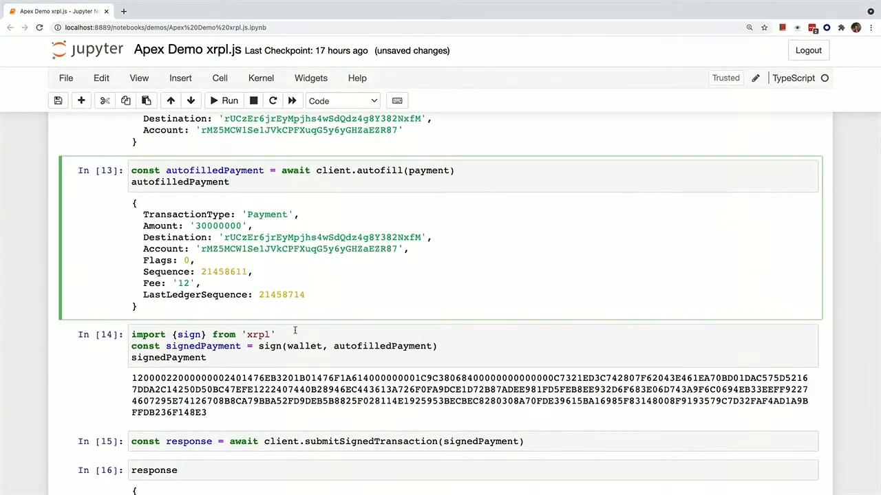
click(229, 182)
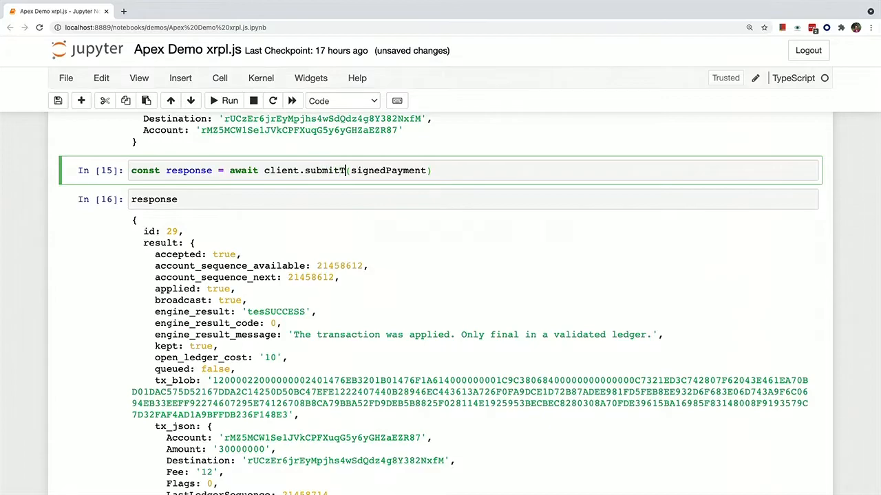
text(ransaction)
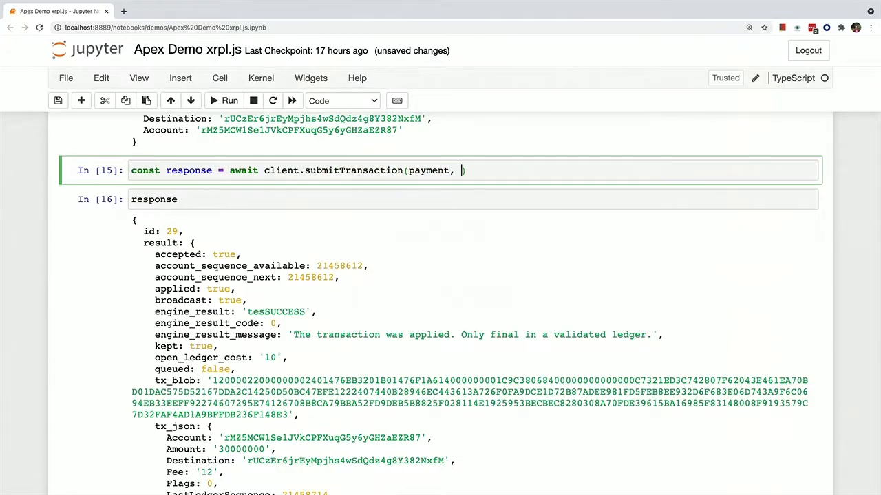
text(wallet)
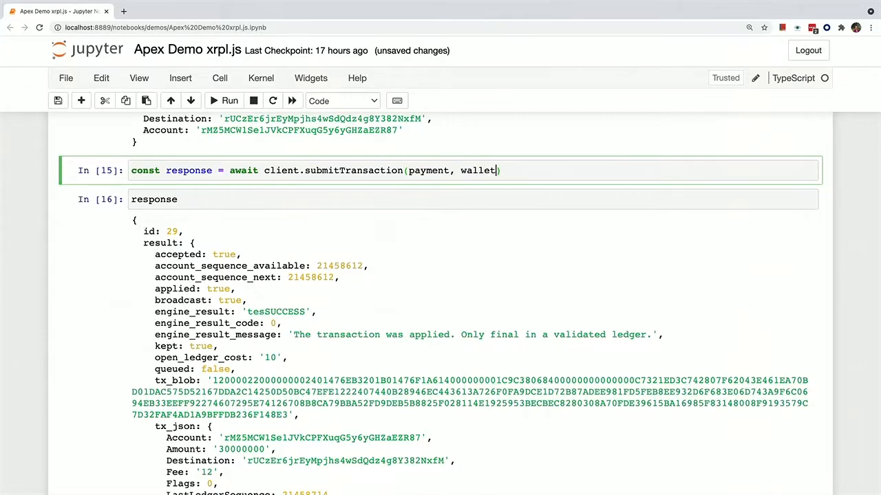
click(229, 100)
text(, par)
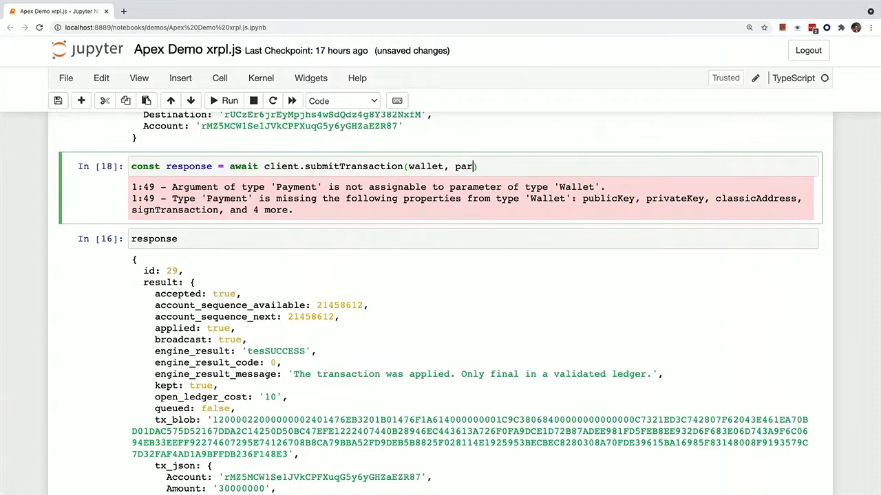
scroll(down, 3)
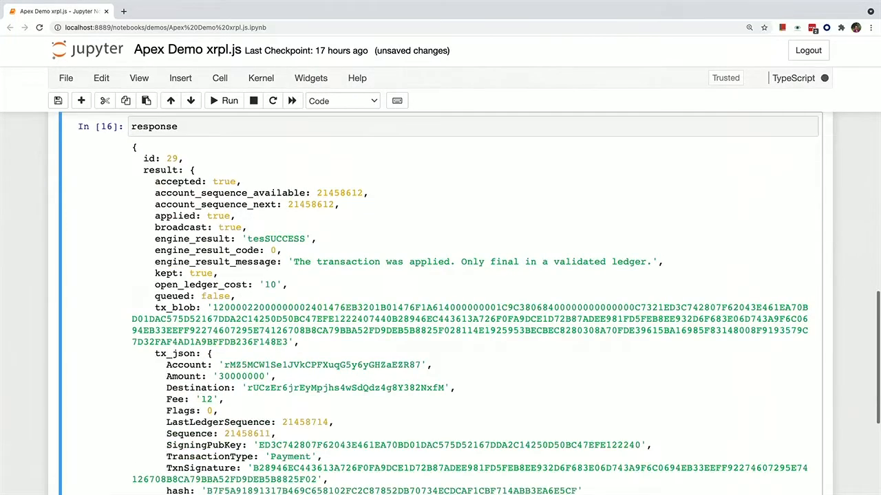
Step: Rerun the submission and getBalances cells, confirming tesSUCCESS and a 939.999976 XRP balance
scroll(up, 3)
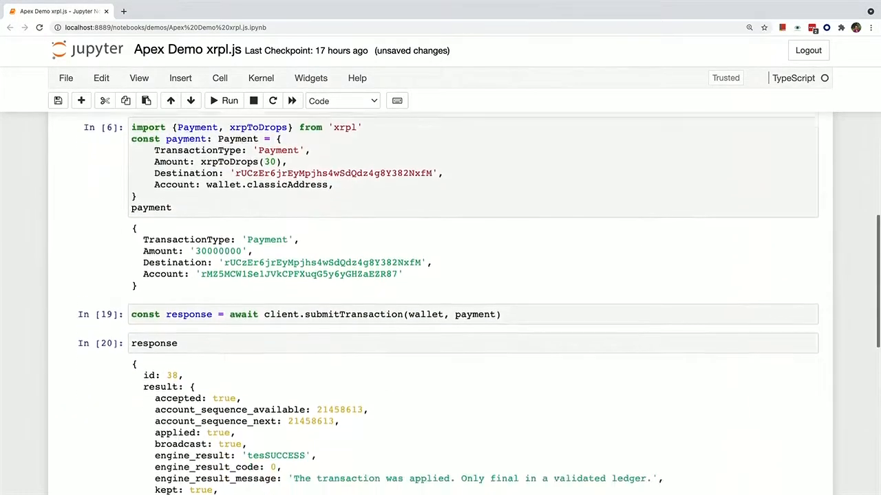
scroll(down, 3)
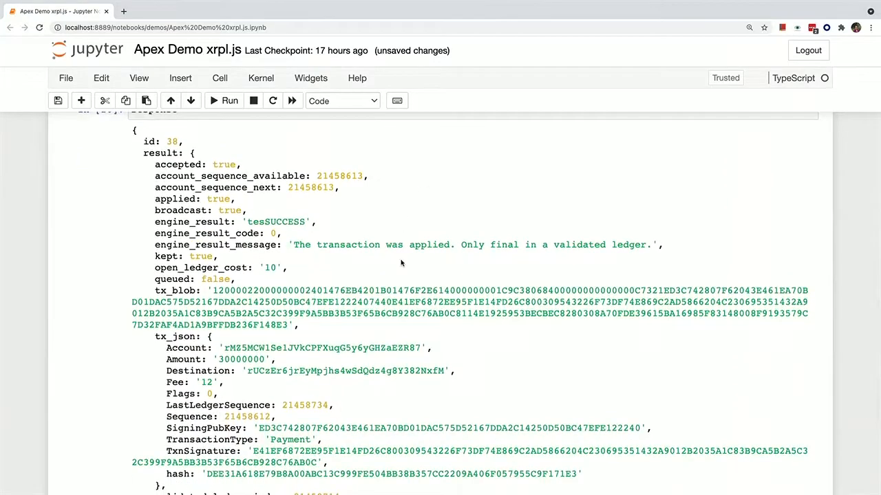
scroll(up, 3)
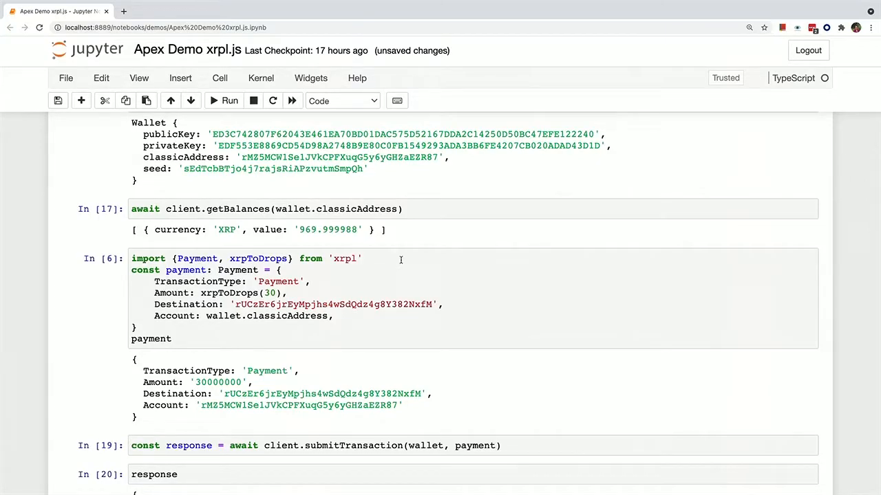
click(229, 100)
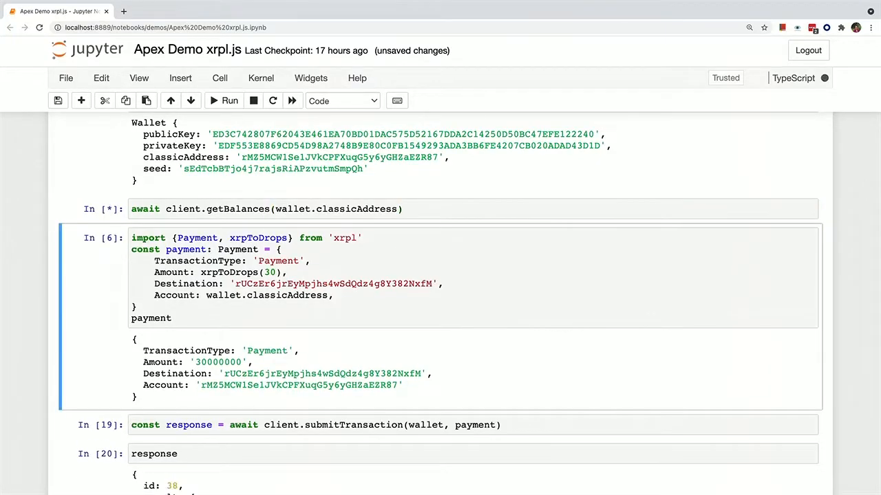
click(229, 100)
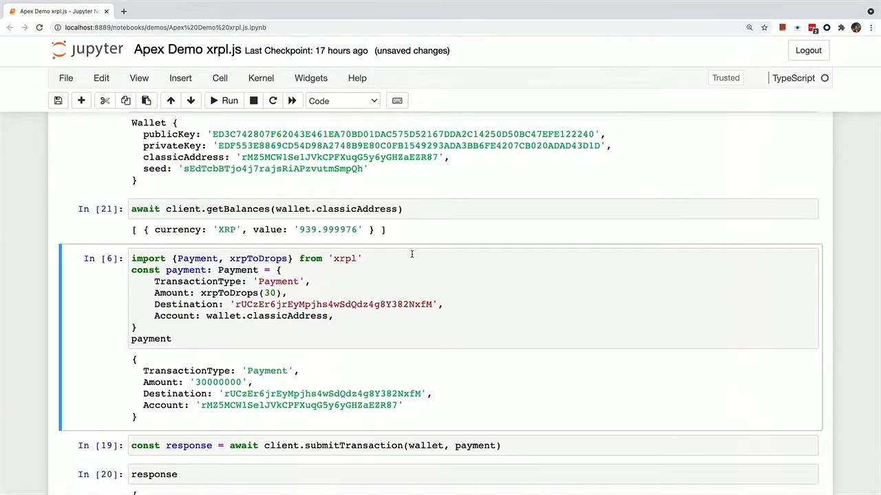
scroll(down, 3)
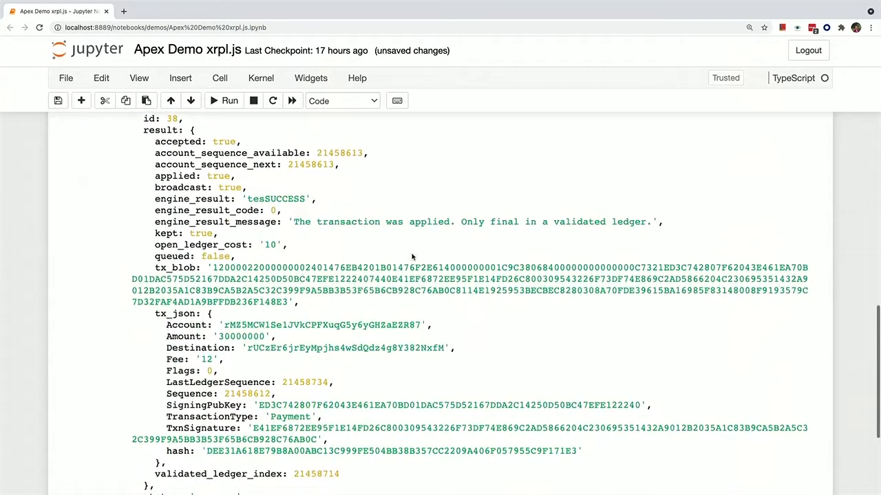
Step: Type 'await client.' into the empty cell at the end of the notebook
scroll(down, 3)
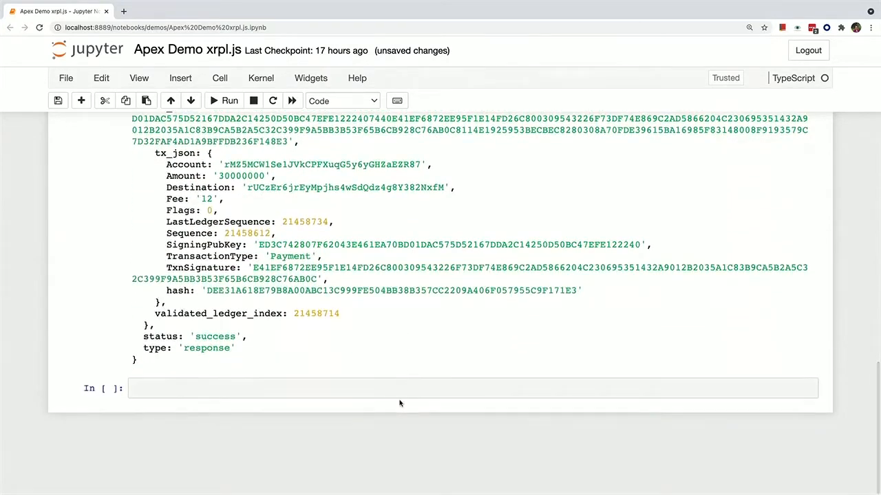
click(397, 388)
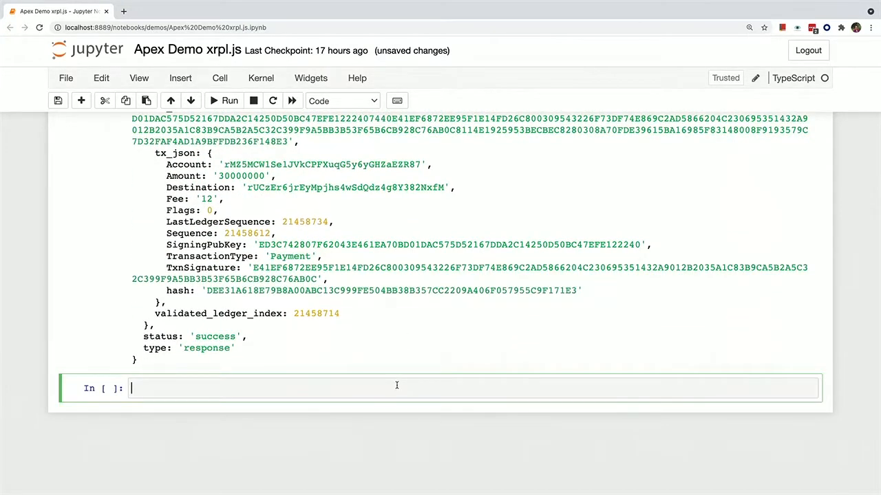
scroll(up, 3)
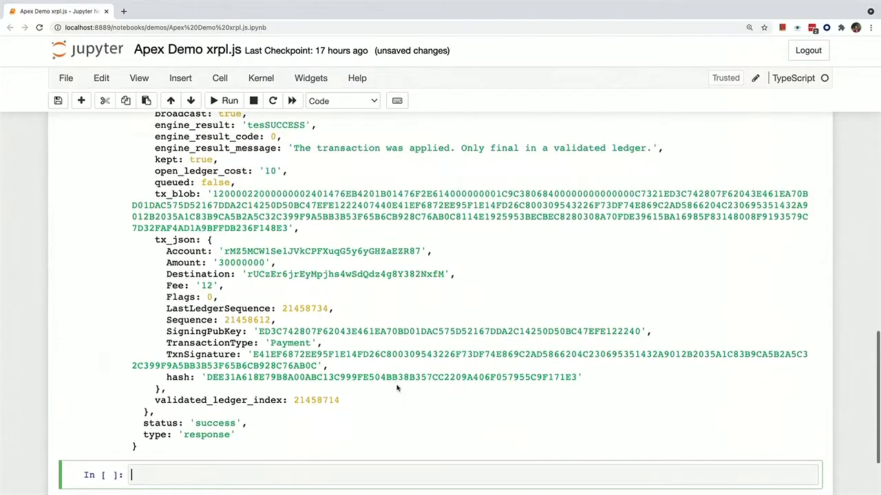
scroll(up, 3)
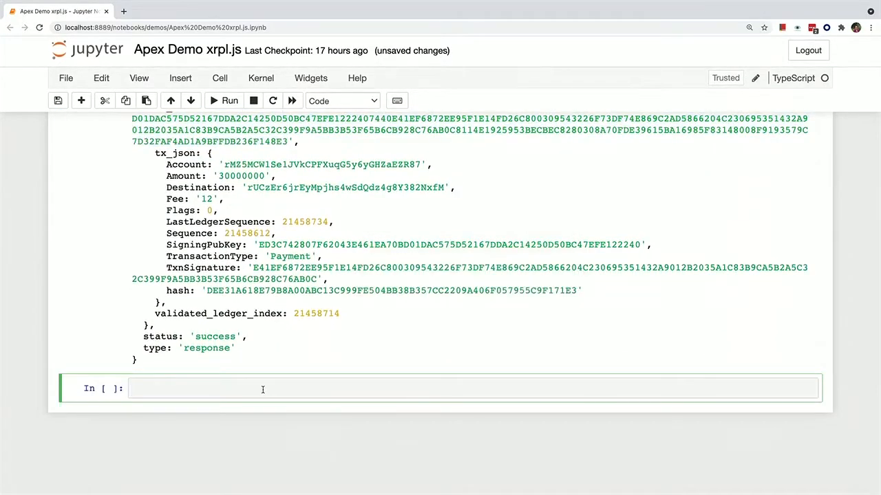
scroll(up, 3)
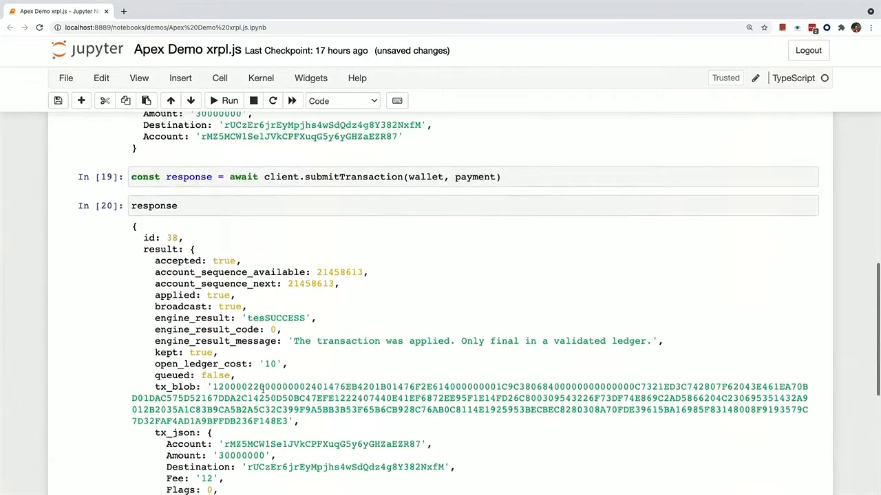
scroll(down, 3)
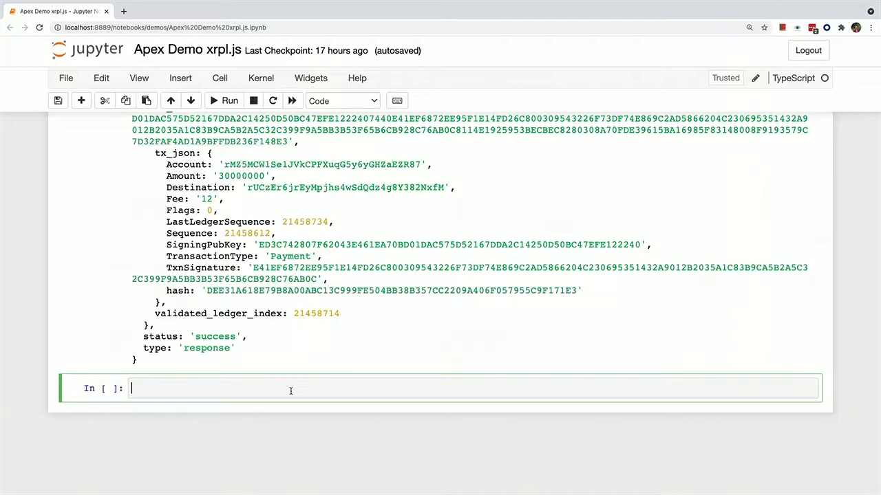
text(await client.)
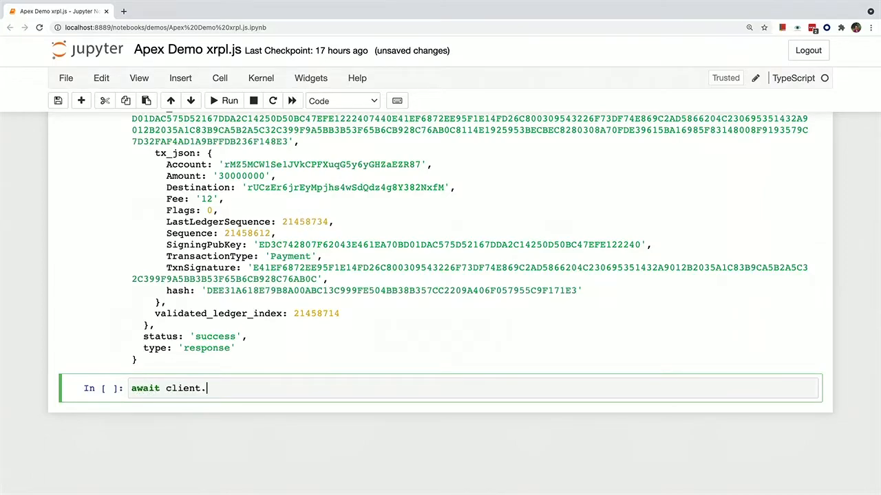
Step: Draft a request({command: 'tx', tx}) call, then discard it and begin retyping the cell
text(request({command: t)
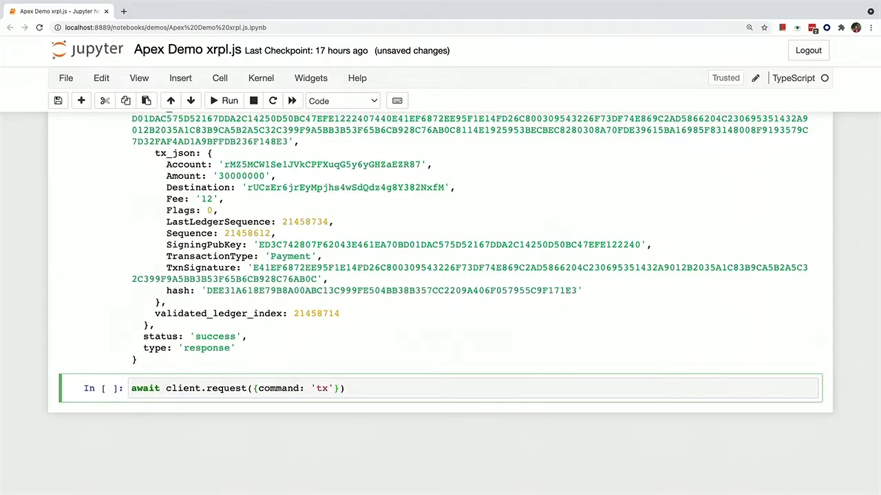
text(,)
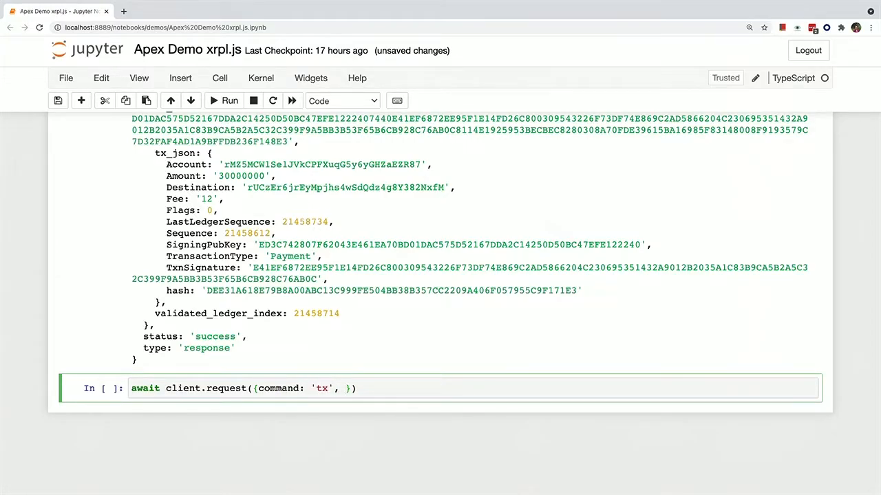
text(tx)
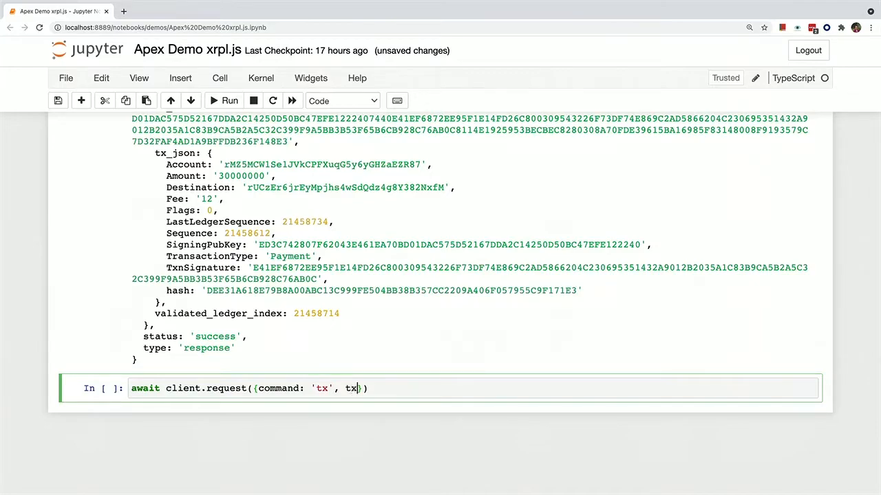
text(})
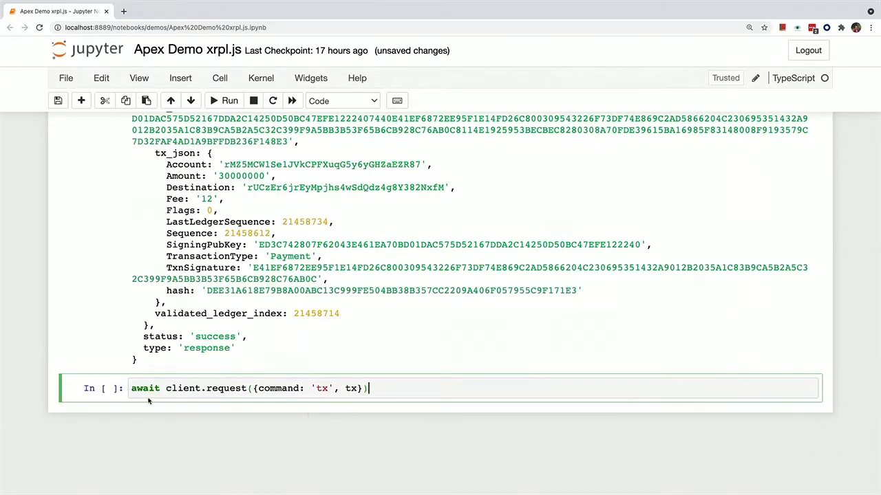
text(i)
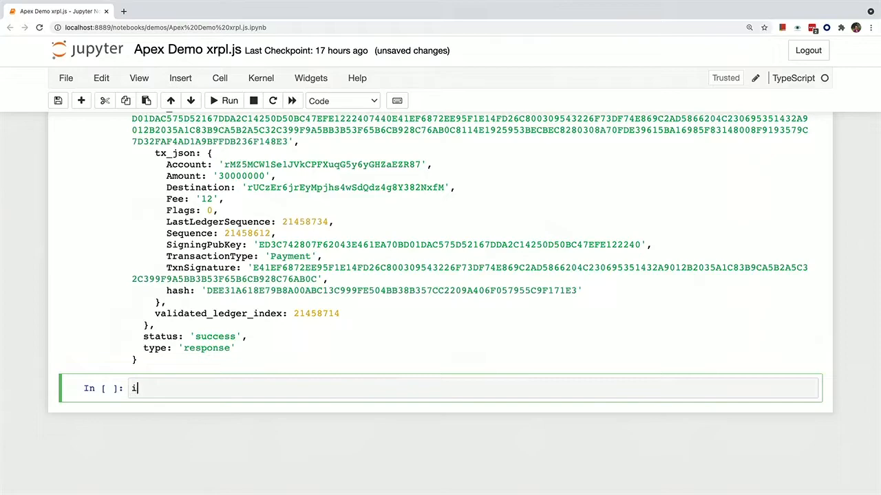
Step: Import TxRequest from 'xrpl' and start defining const request
text(mport {Tx})
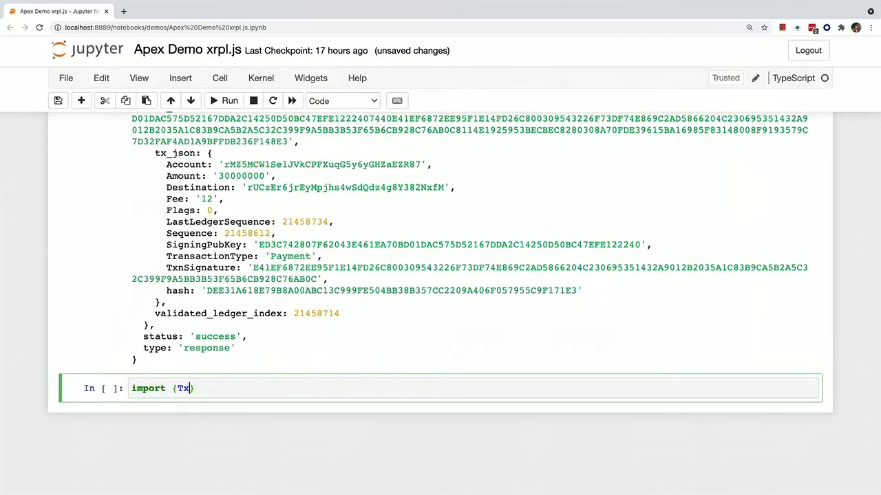
text(Requ)
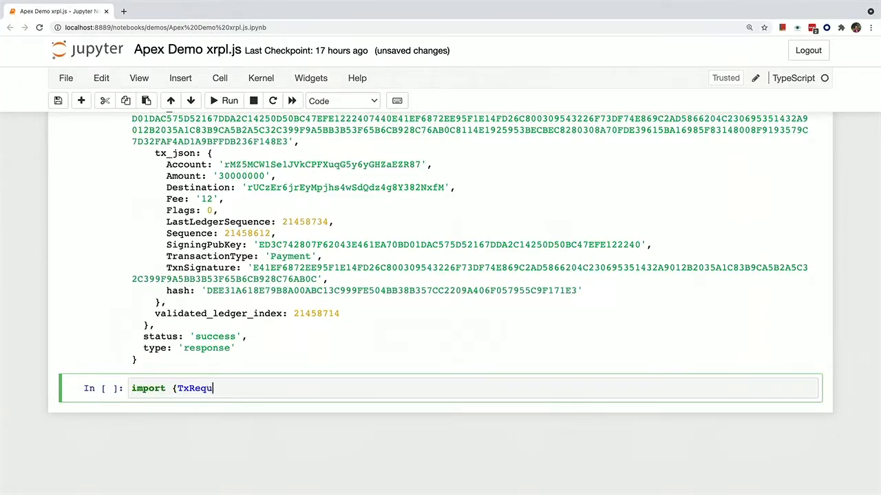
text(est} f)
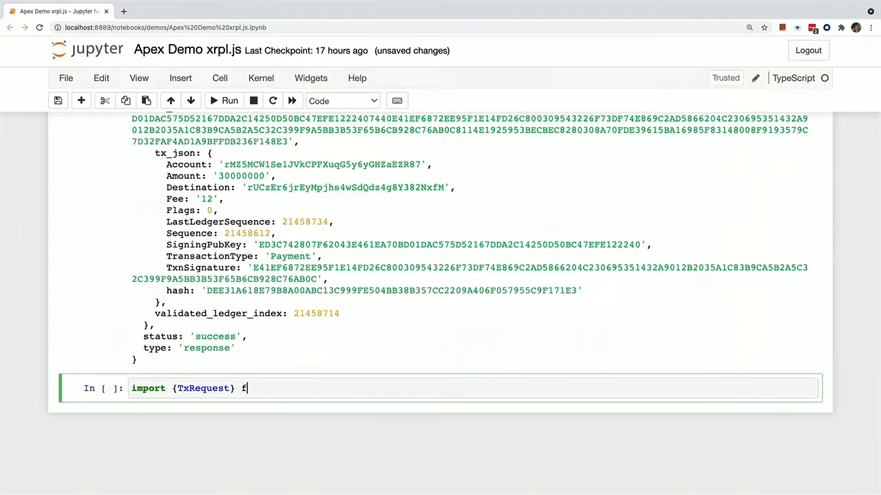
text(rom 'xrpl)
text(c)
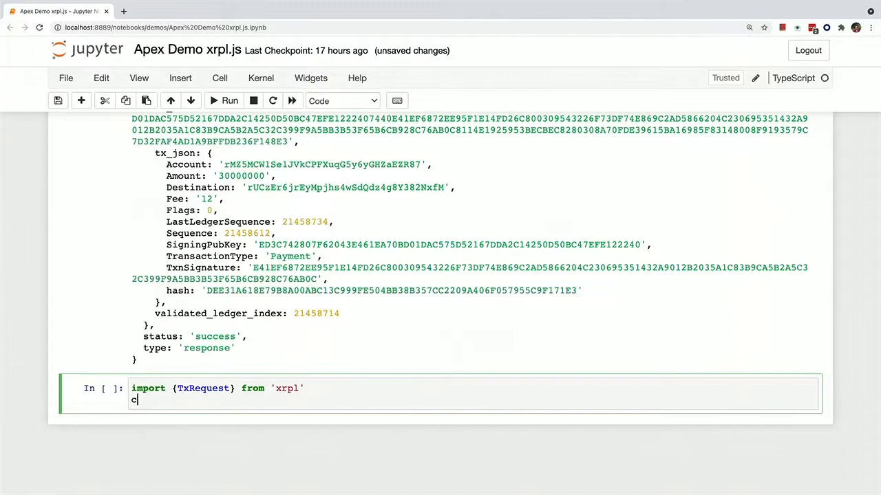
text(onst request =)
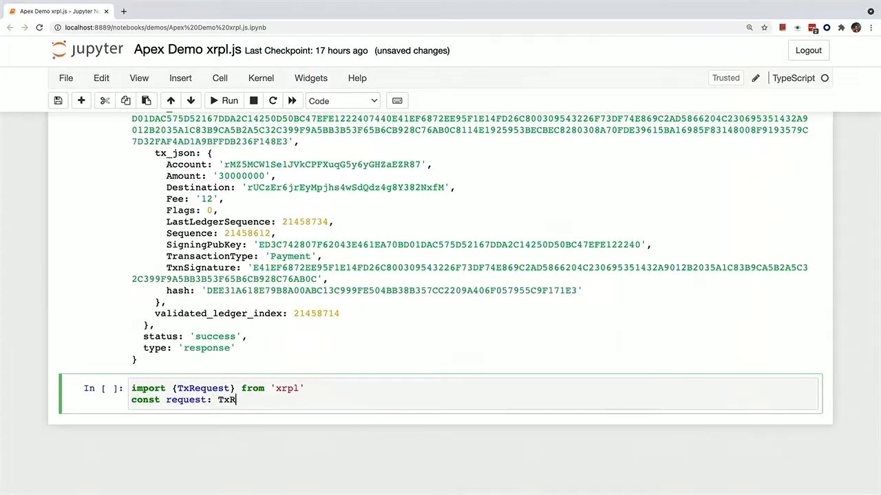
Step: Set the request's command to 'tx' and add an await client.request() call
click(229, 101)
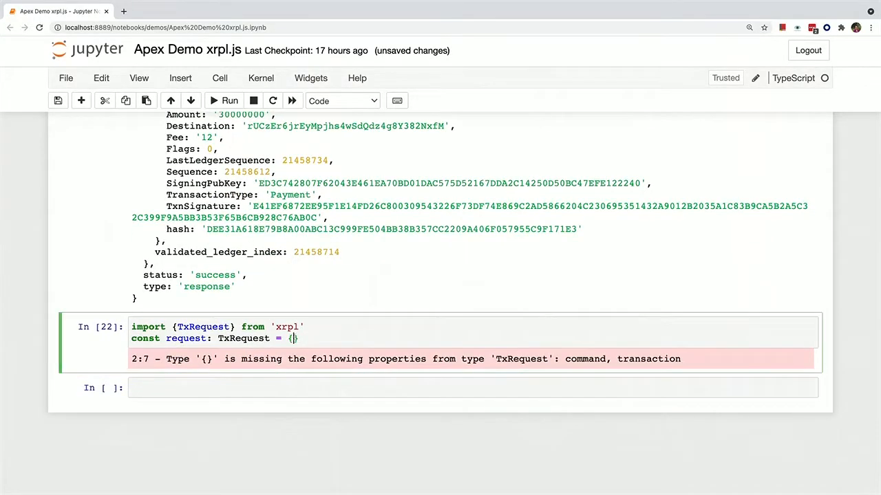
text(command: 't')
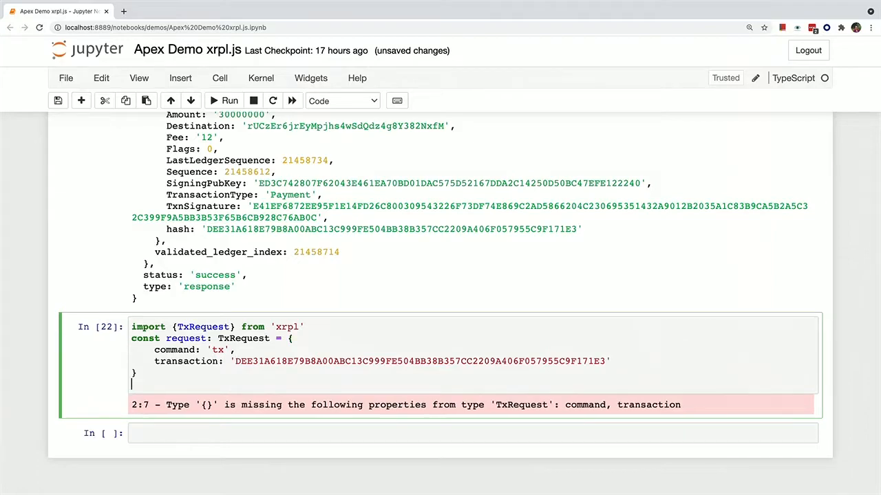
text(await client.reu)
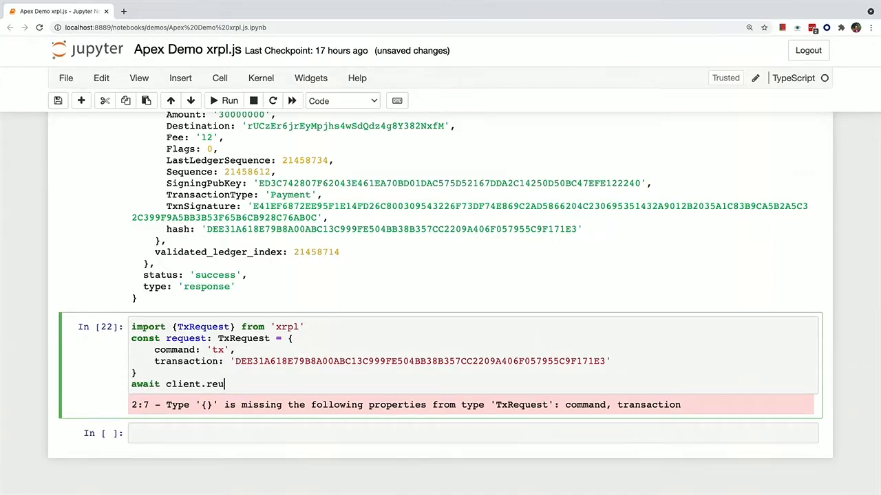
text(q)
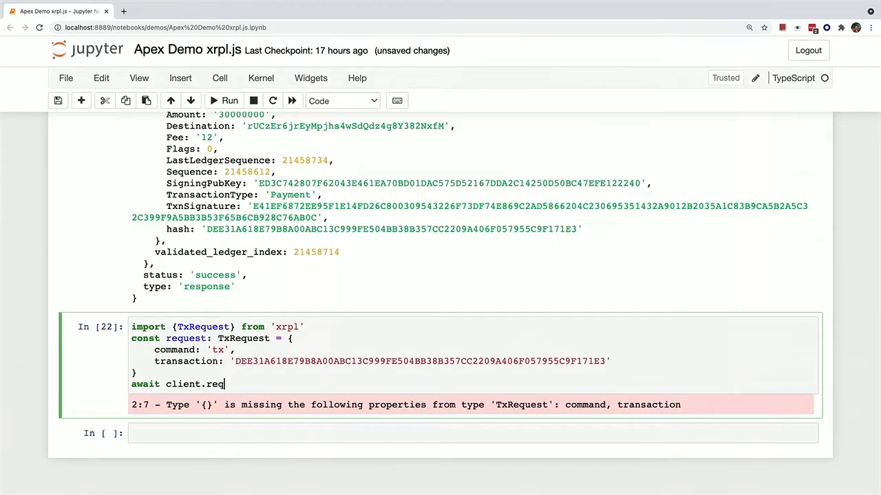
text(uest())
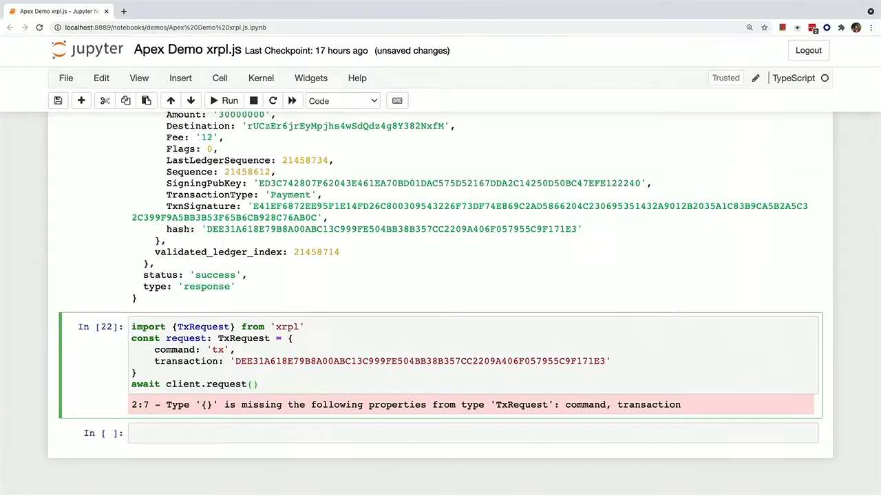
Step: Run the tx request and review the validated tesSUCCESS result at ledger 21458716
click(229, 100)
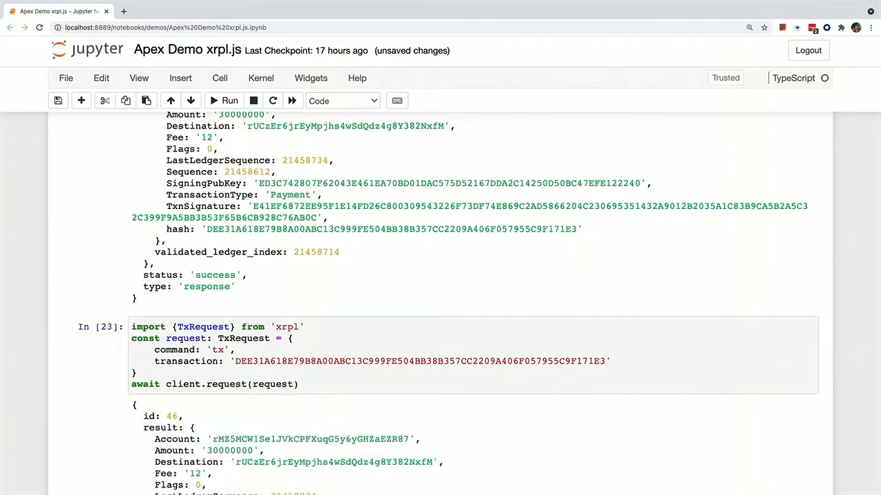
scroll(down, 3)
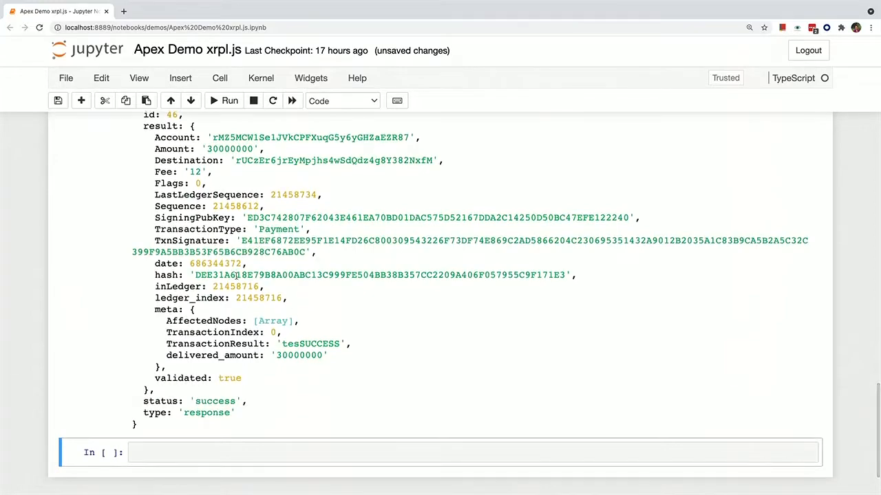
mouse_move(311, 319)
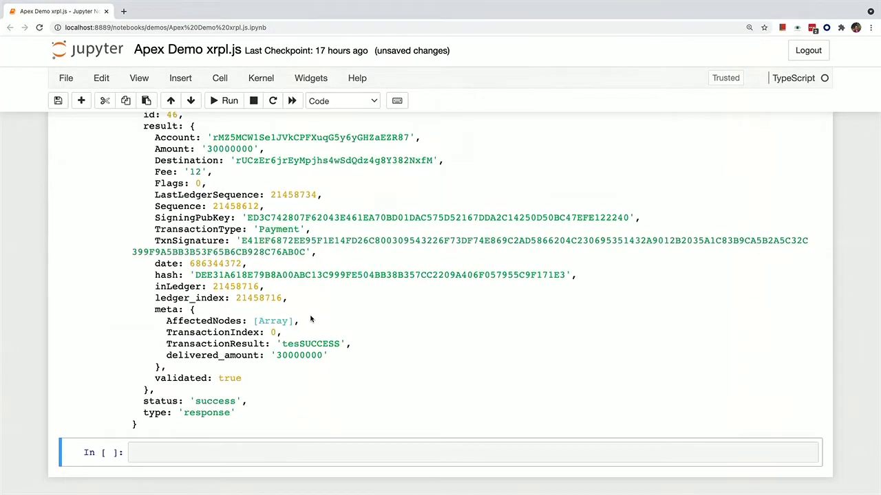
scroll(up, 3)
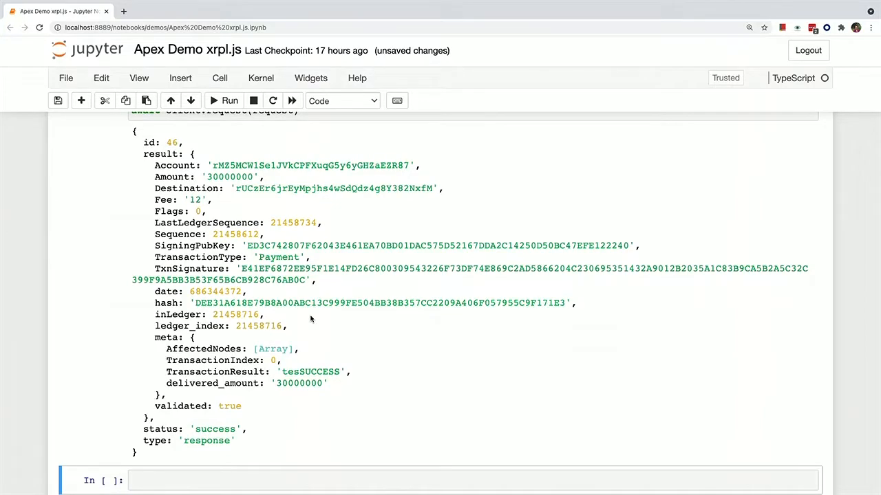
scroll(up, 3)
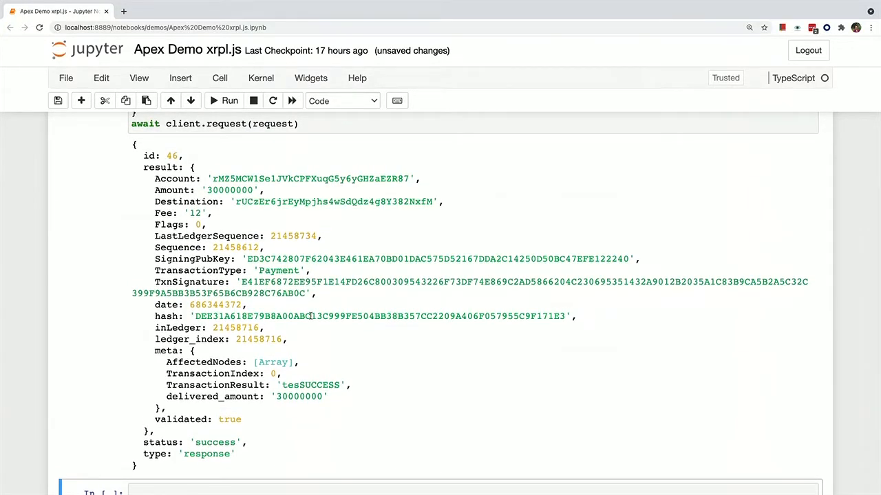